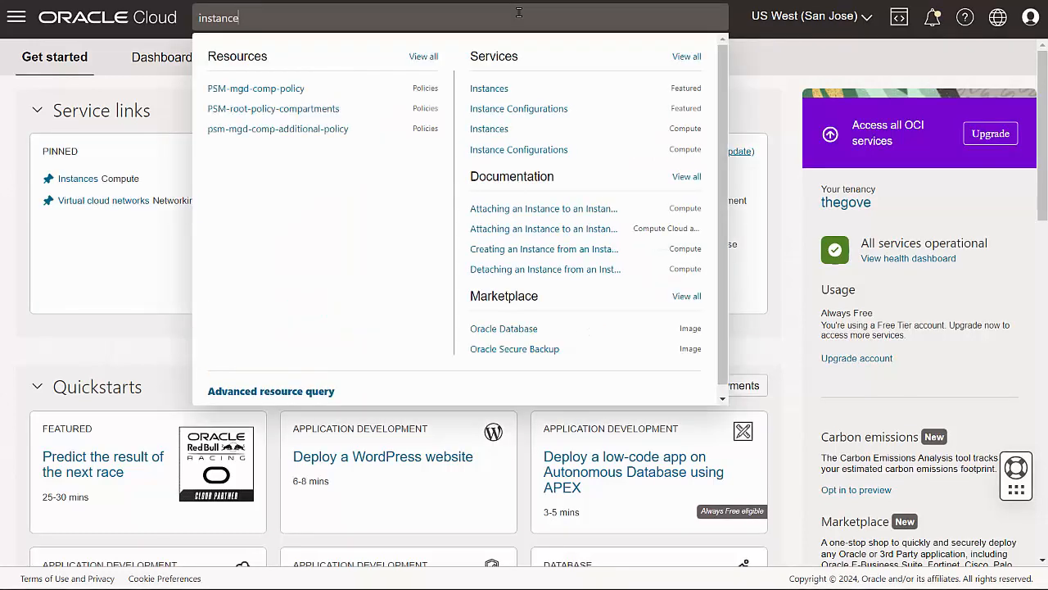
mouse_move(488, 89)
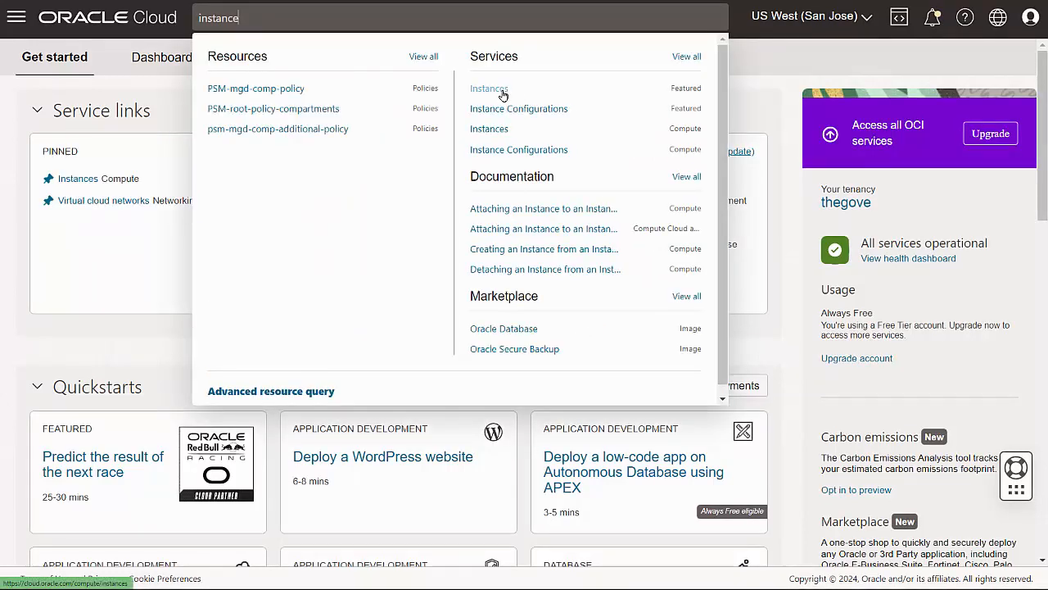
- Go to the Compute Instances list from the 'instance' search results
click(488, 88)
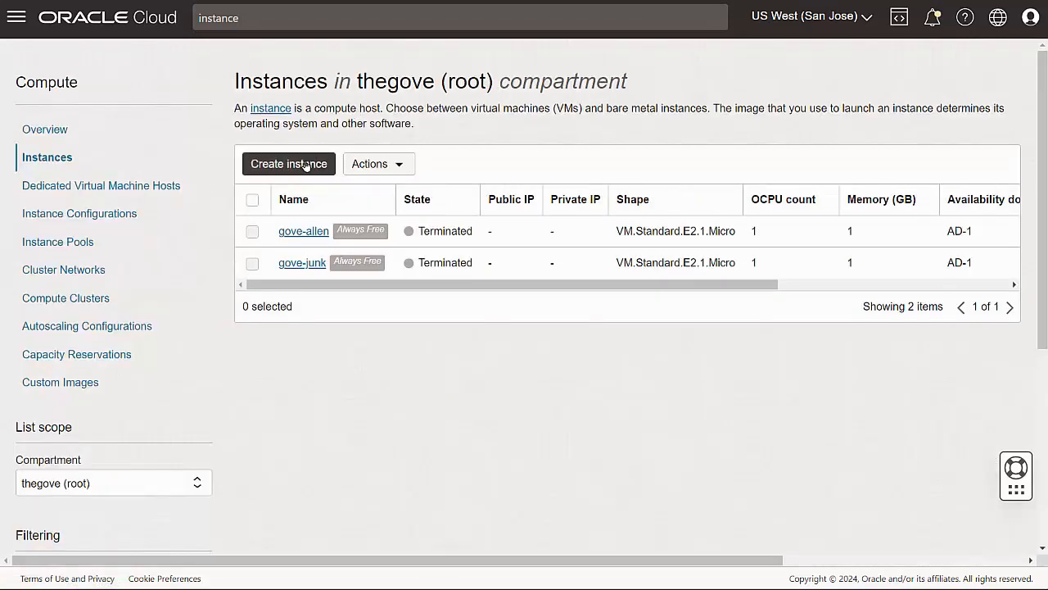
- Begin a new compute instance and replace its default name with gove-allen
click(289, 164)
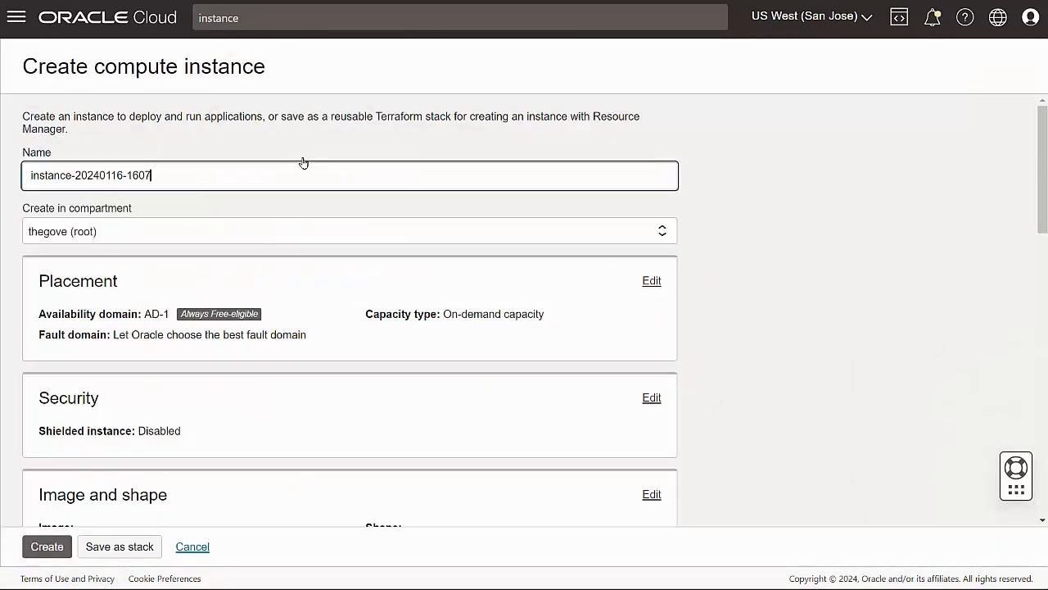
triple_click(90, 175)
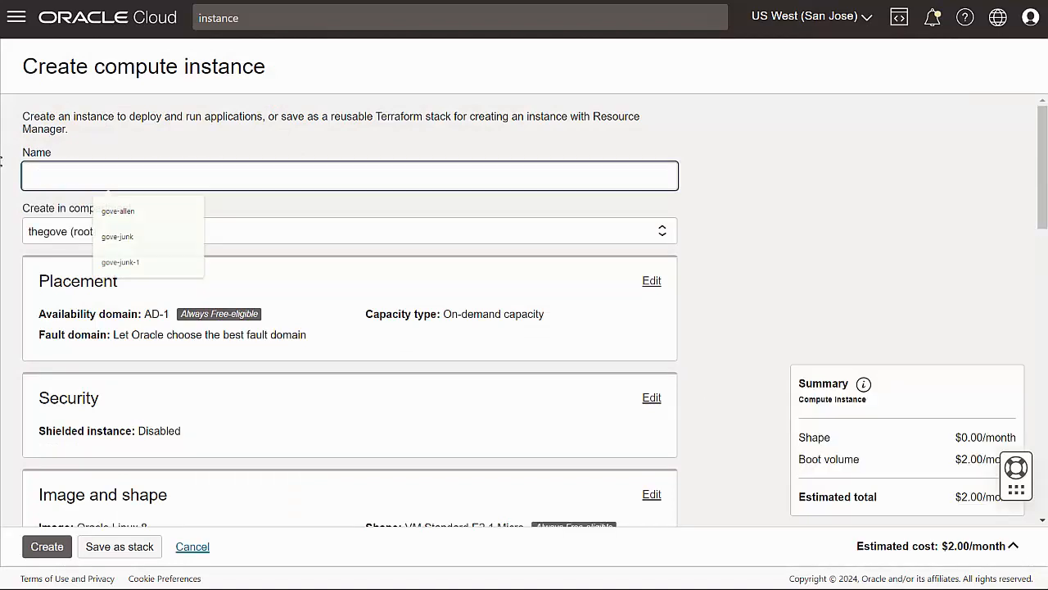
text(gove-allen)
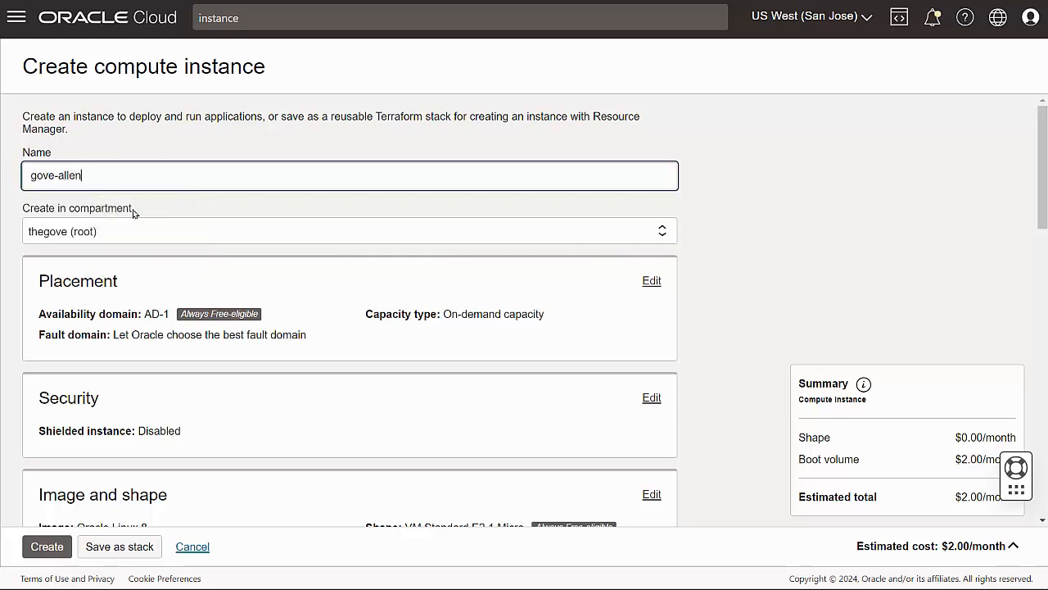
mouse_move(492, 317)
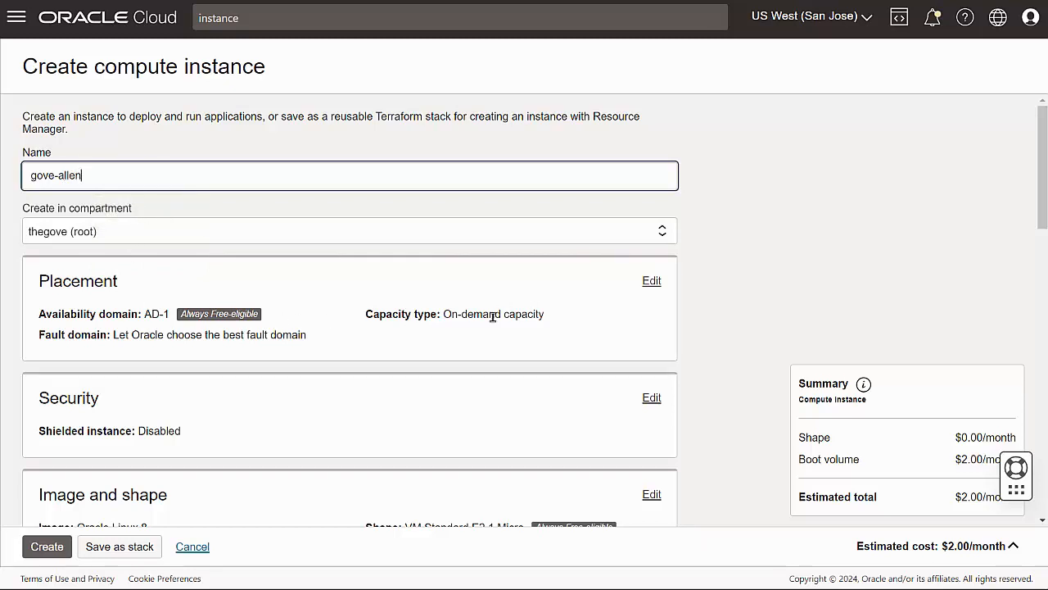
mouse_move(128, 335)
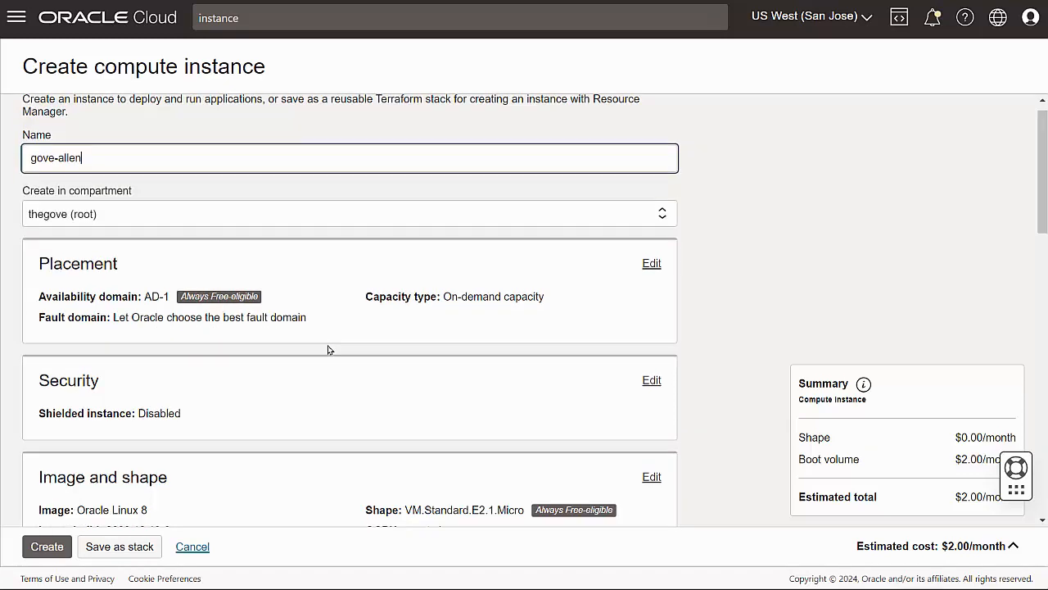
- Browse the Ubuntu images, then cancel to keep Oracle Linux 8 on VM.Standard.E2.1.Micro
scroll(down, 3)
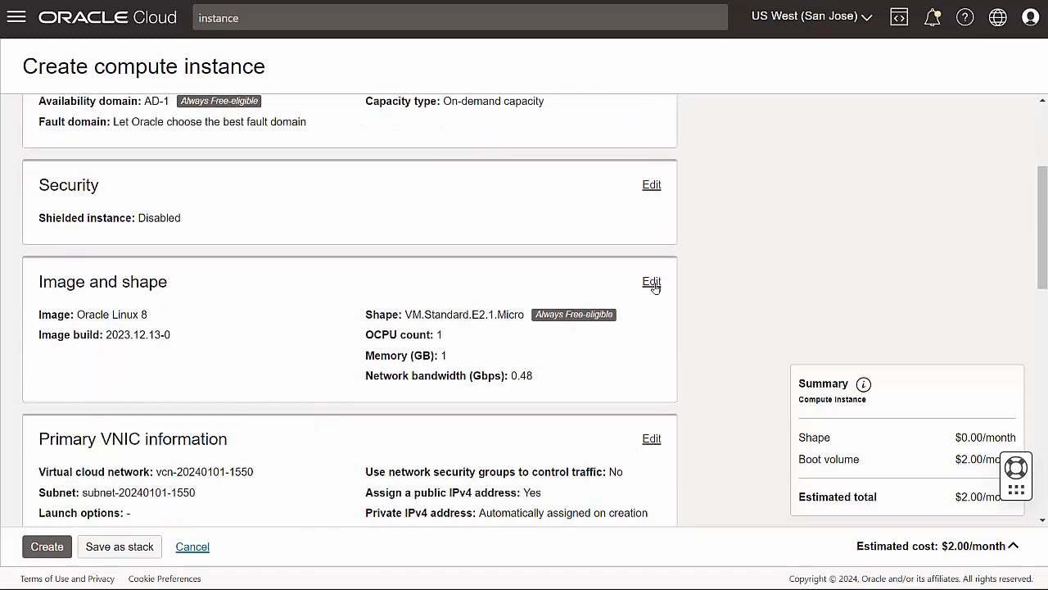
click(652, 282)
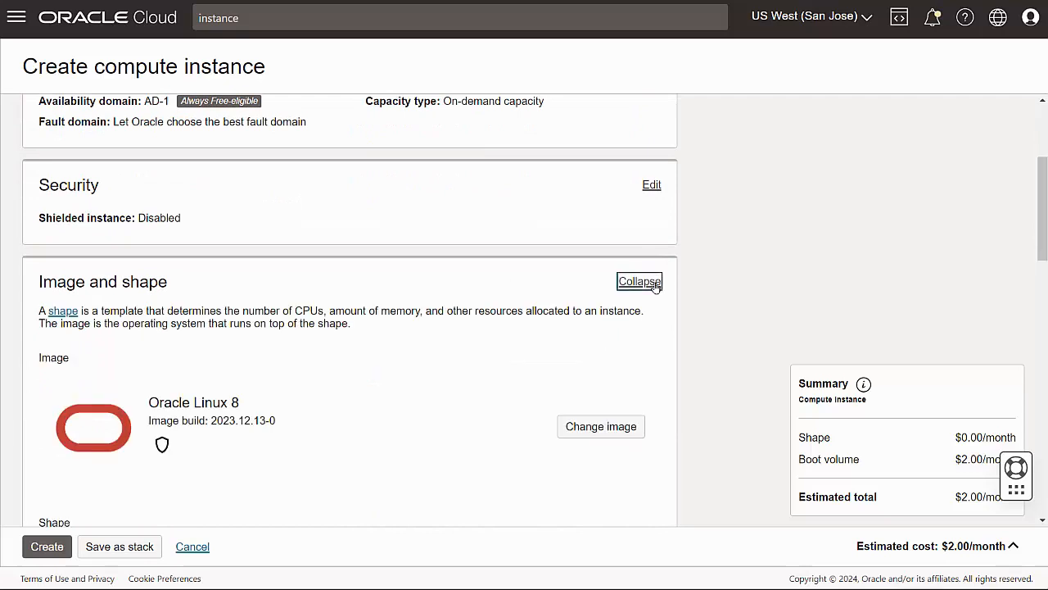
mouse_move(553, 429)
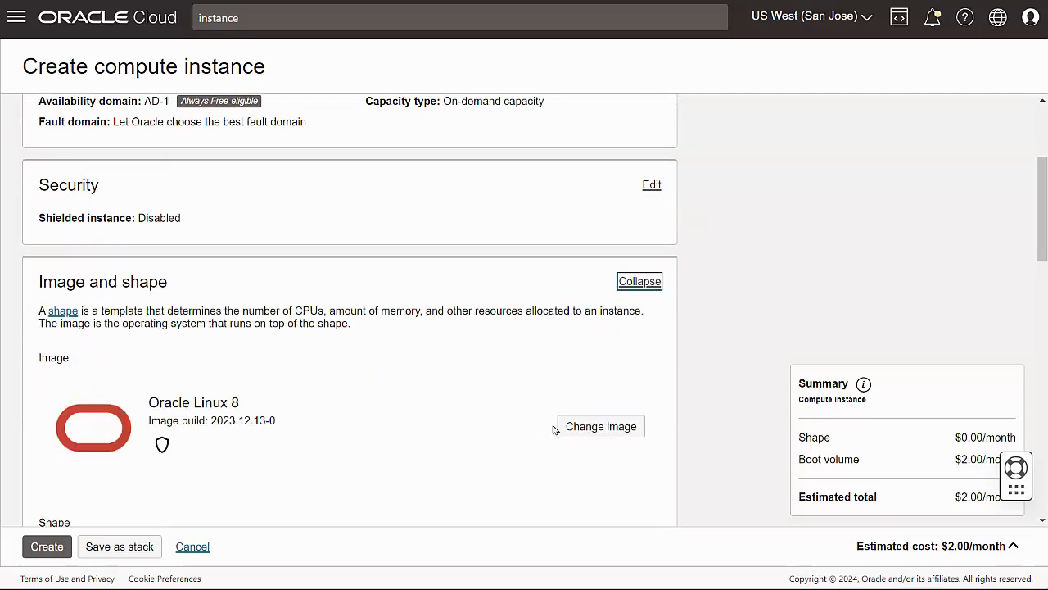
click(600, 426)
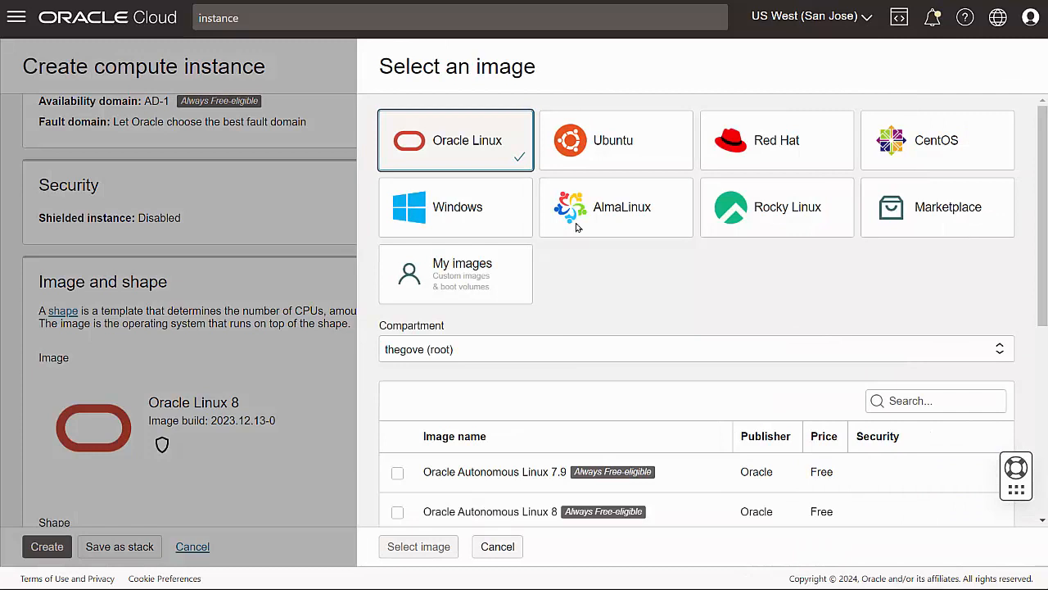
click(616, 141)
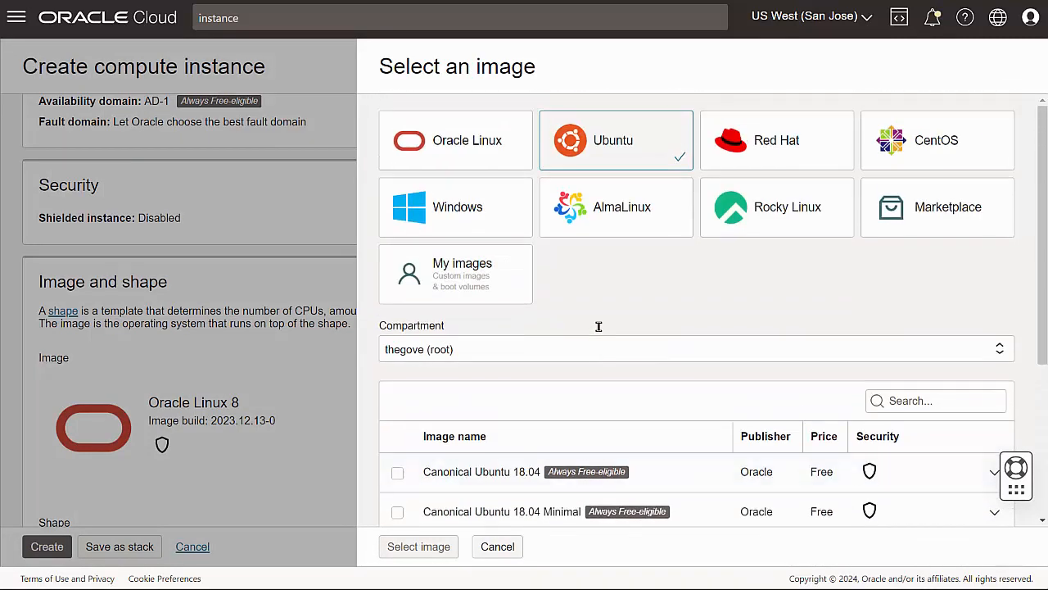
click(456, 141)
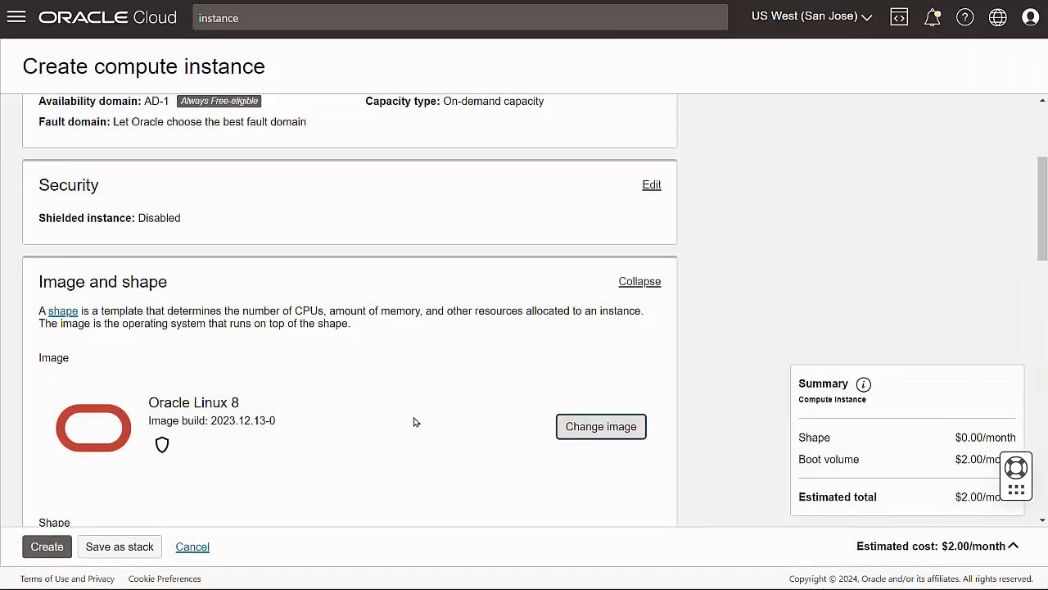
scroll(down, 3)
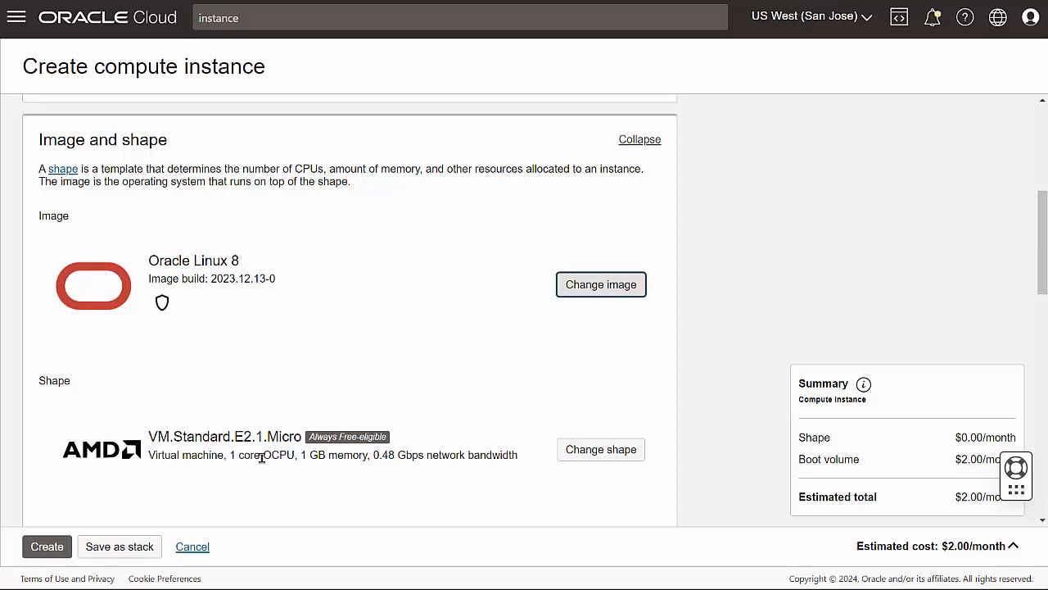
- Save the generated private and public SSH keys from the Add SSH keys section
click(639, 139)
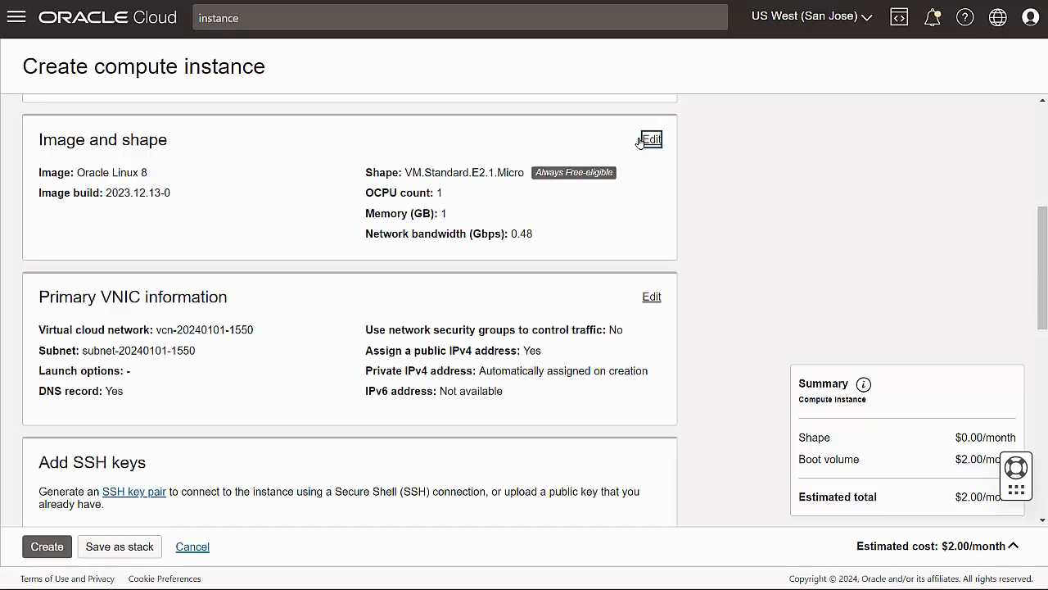
scroll(down, 3)
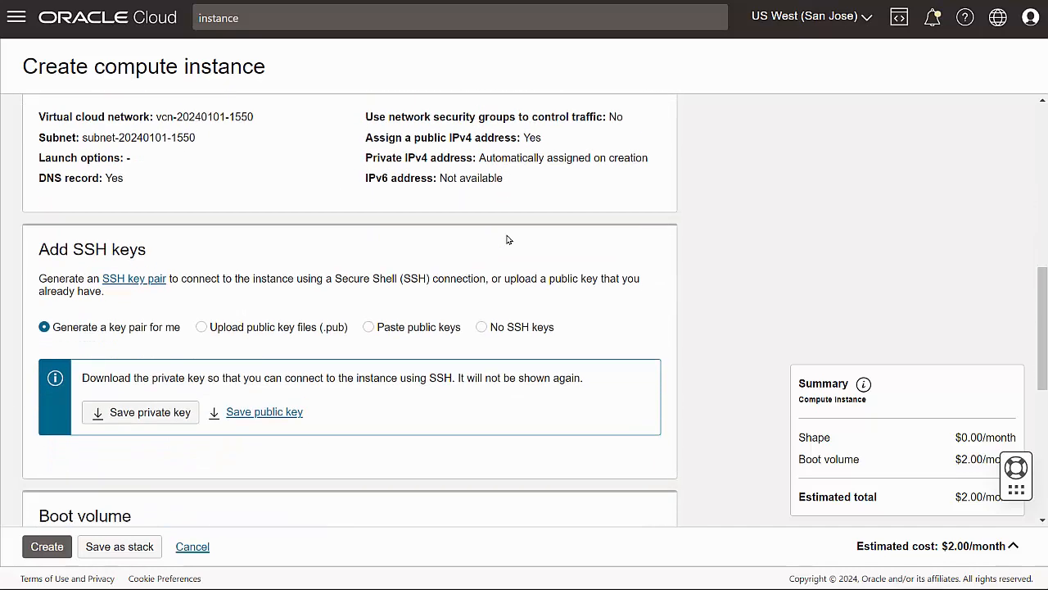
mouse_move(111, 334)
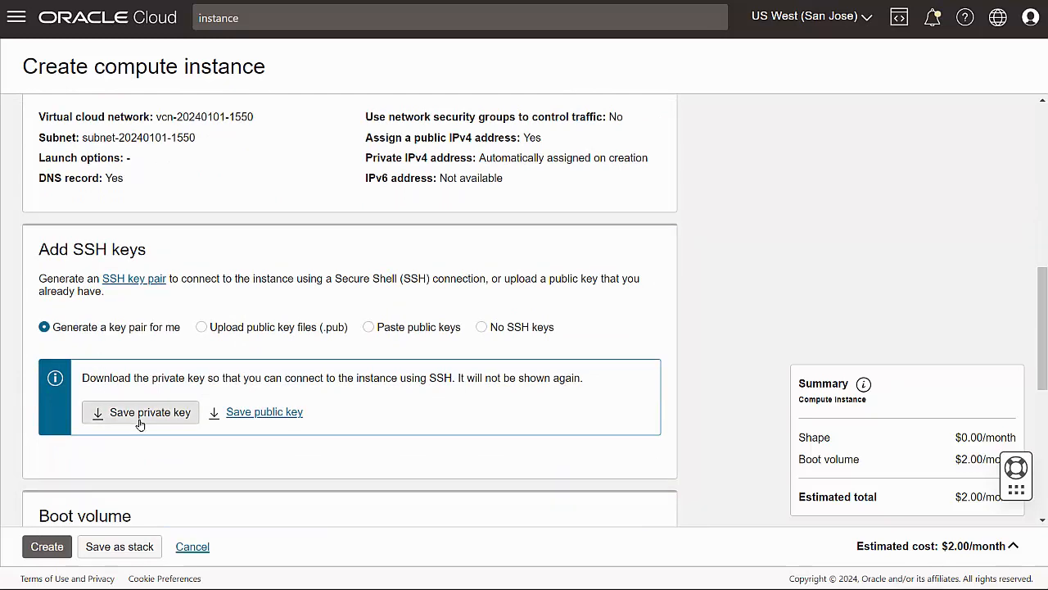
click(140, 413)
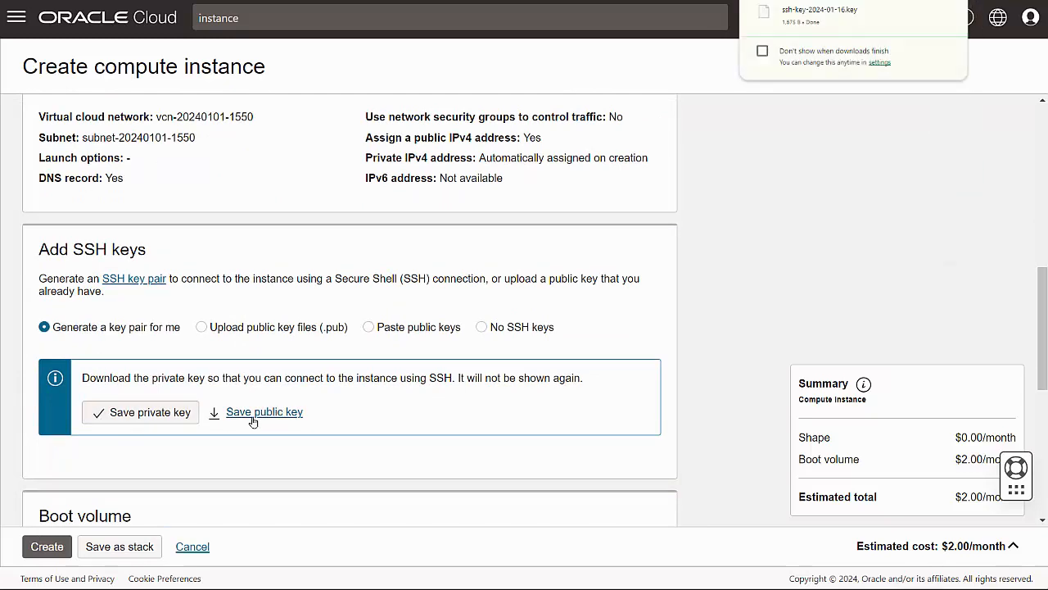
click(264, 411)
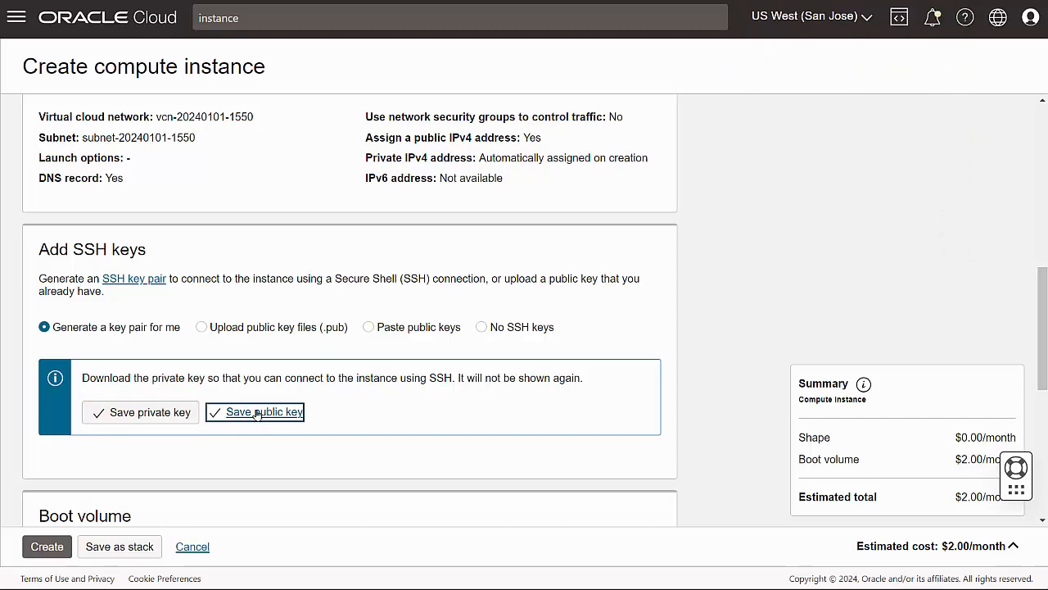
- Submit the form to create the gove-allen instance
scroll(down, 3)
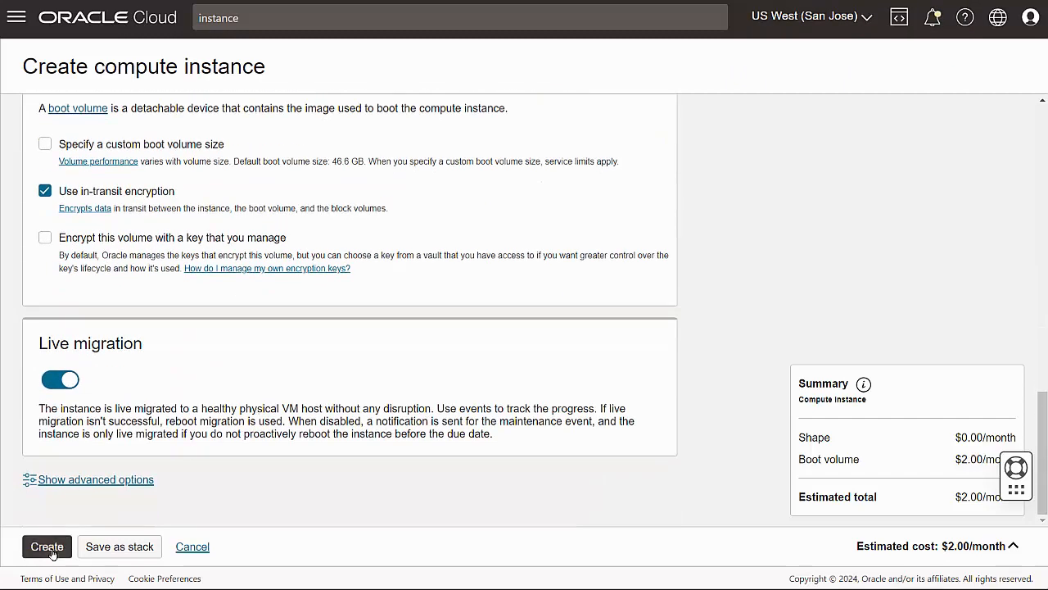
click(46, 547)
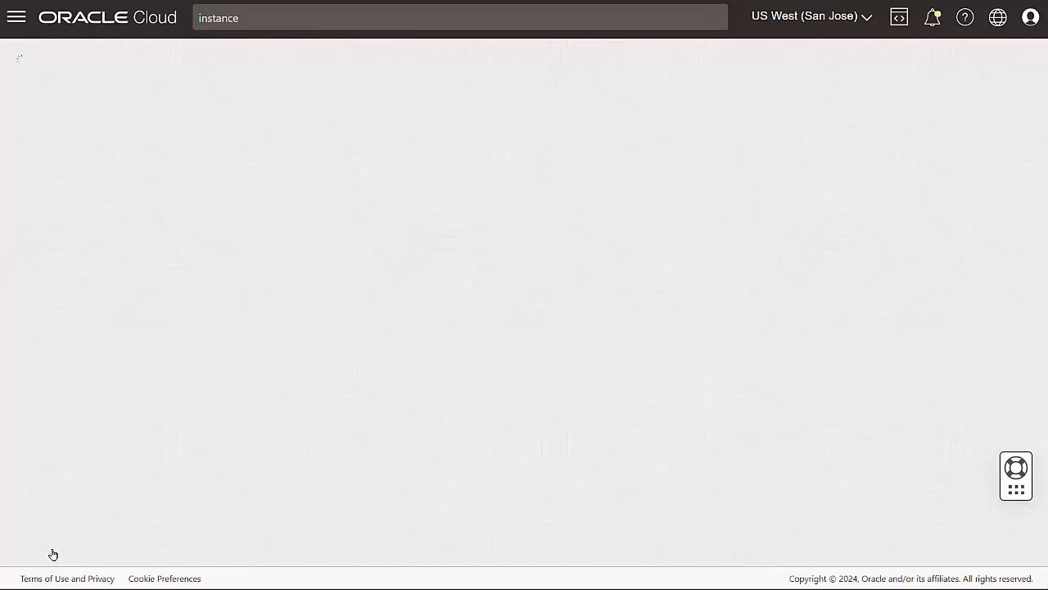